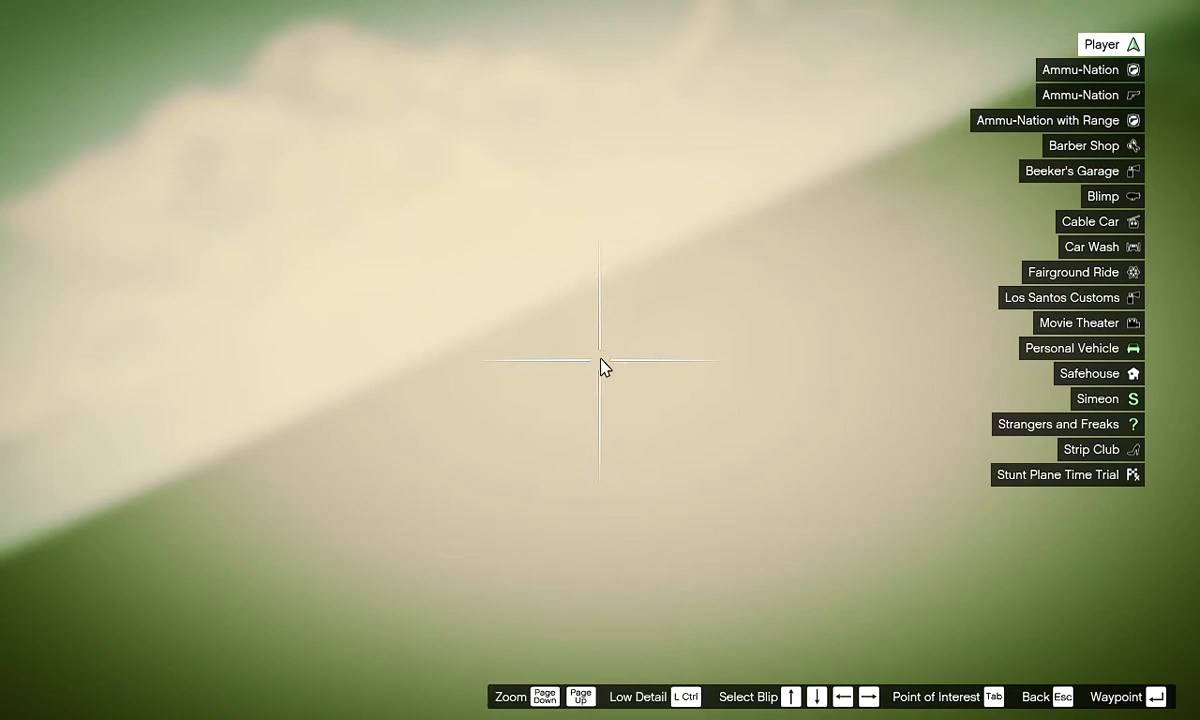
pyautogui.moveTo(588, 360)
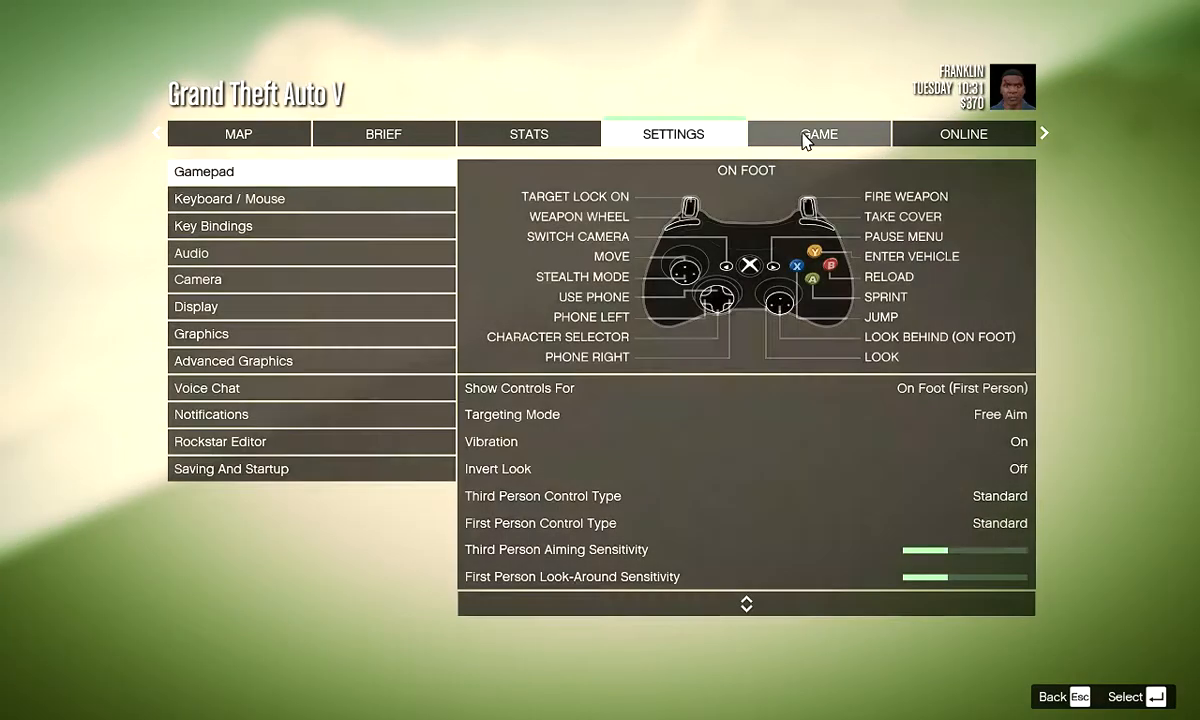
# View the Game page with mission replays, then the Brief page showing no active mission.
pyautogui.click(818, 132)
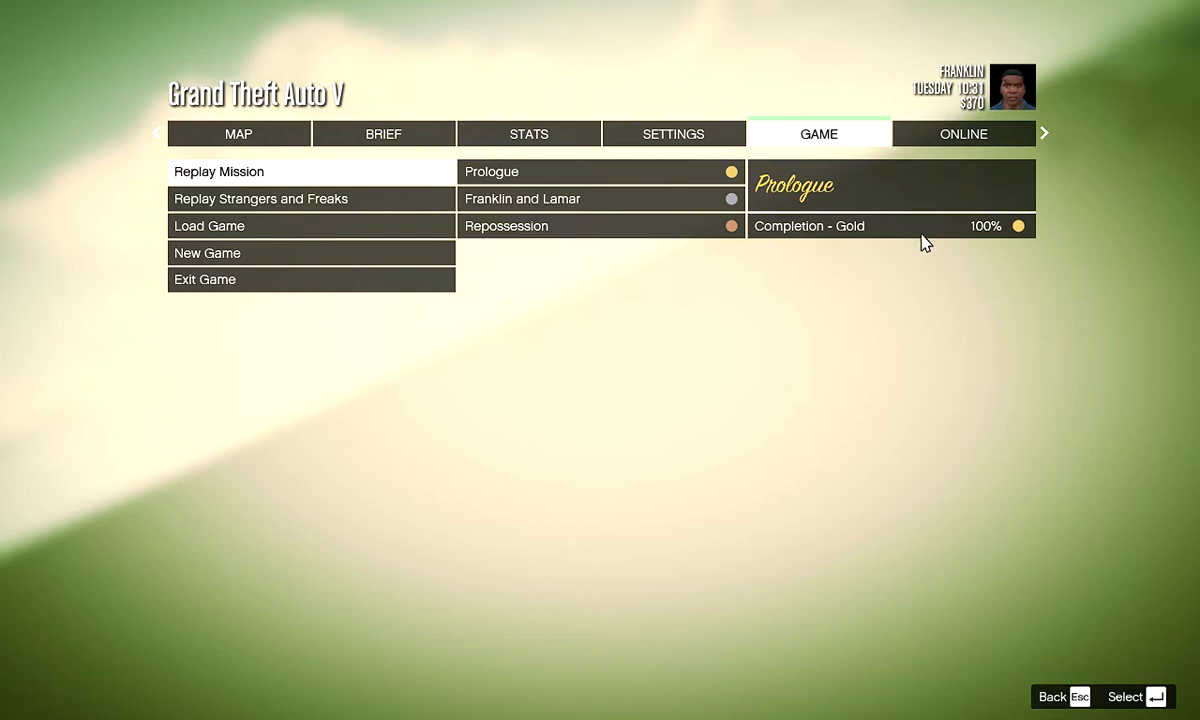
pyautogui.moveTo(584, 188)
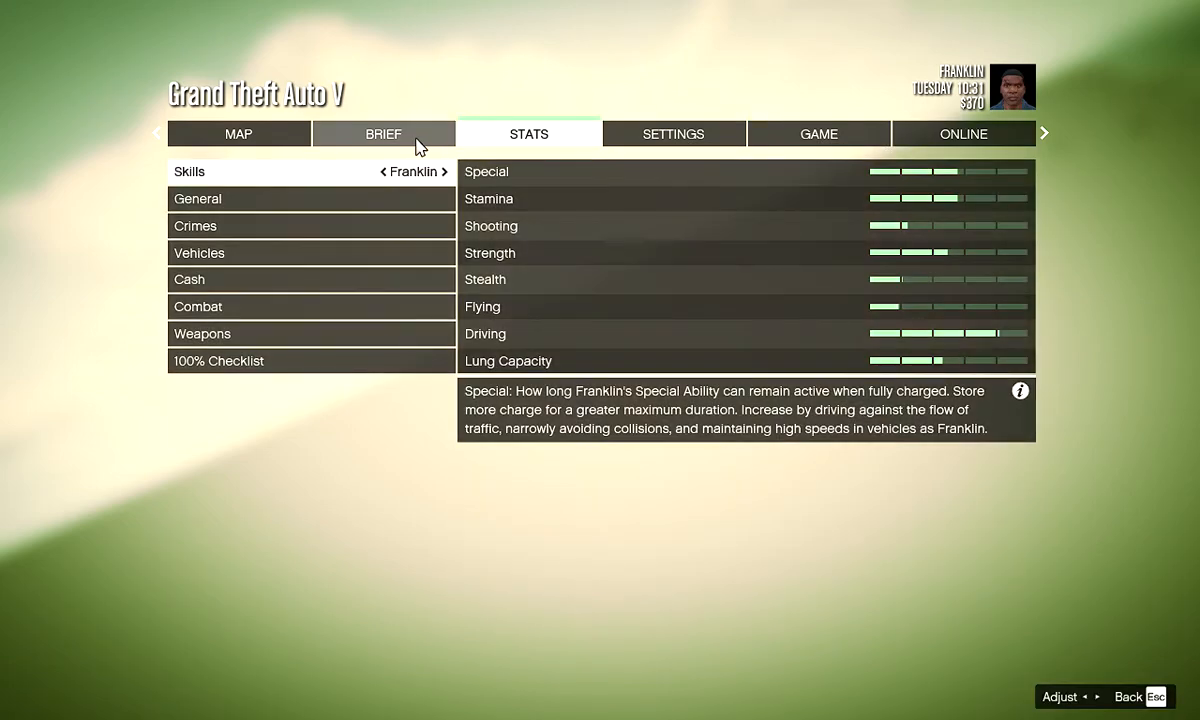
pyautogui.click(384, 132)
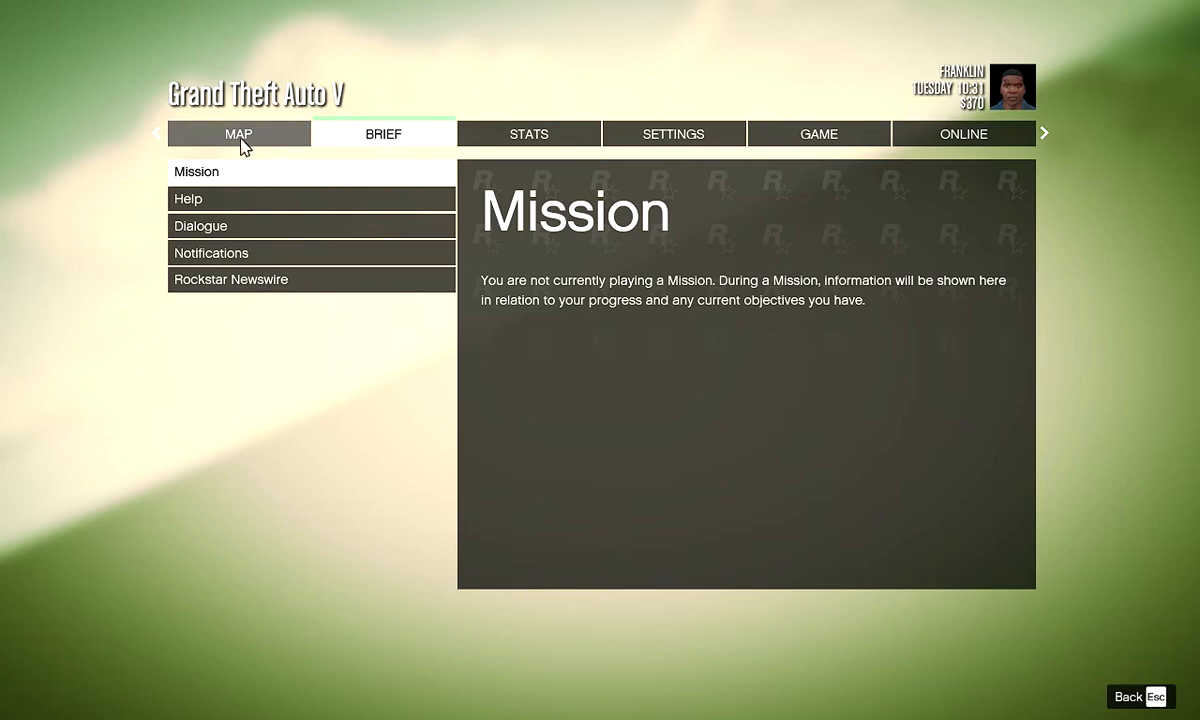
# Return to the Map view, blank except the blip legend and Pillbox Hill label.
pyautogui.click(240, 132)
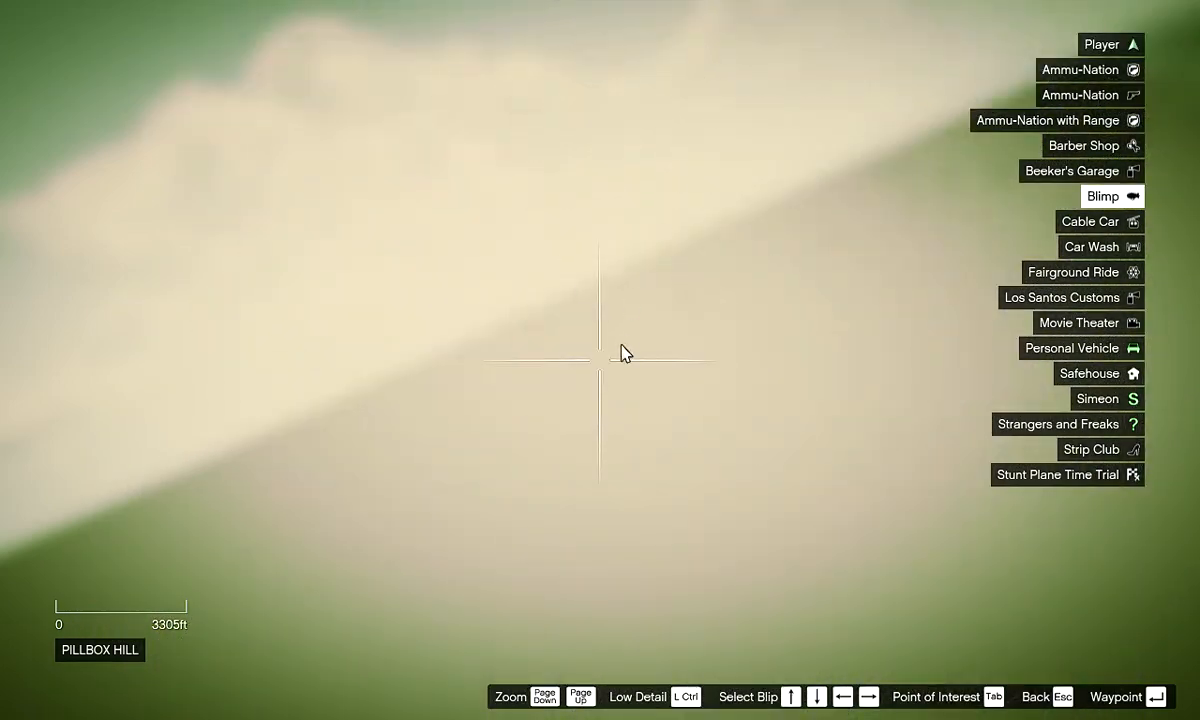
pyautogui.moveTo(792, 92)
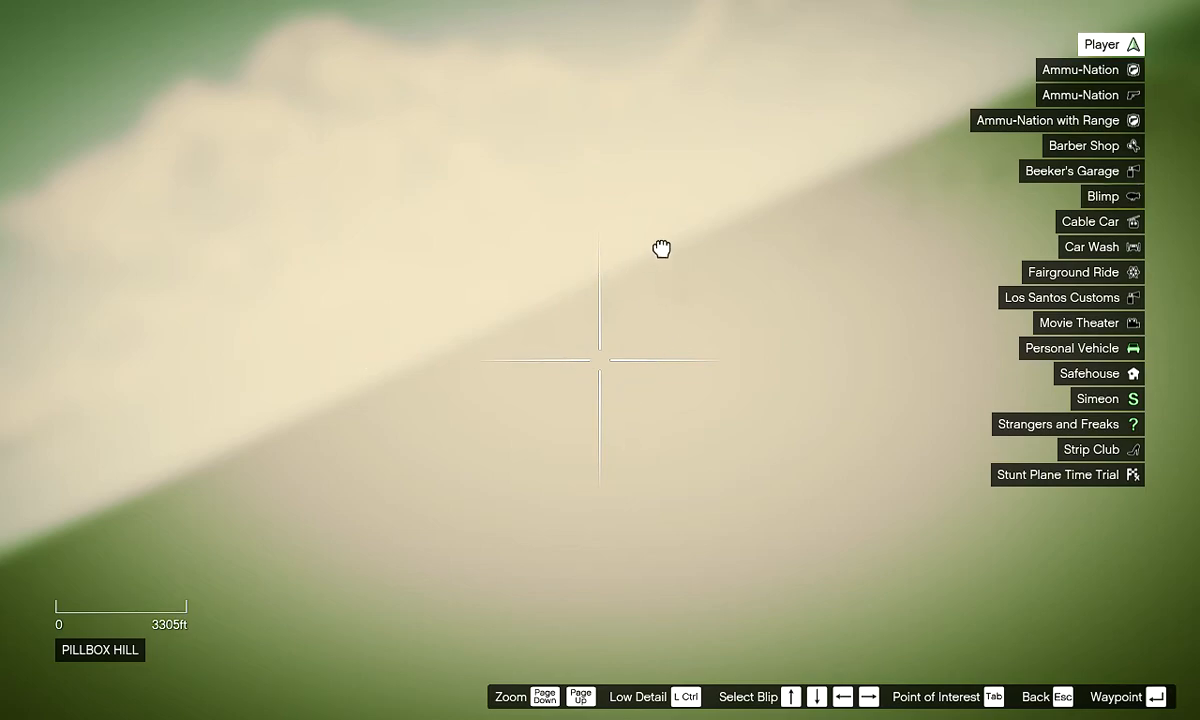
pyautogui.moveTo(682, 220)
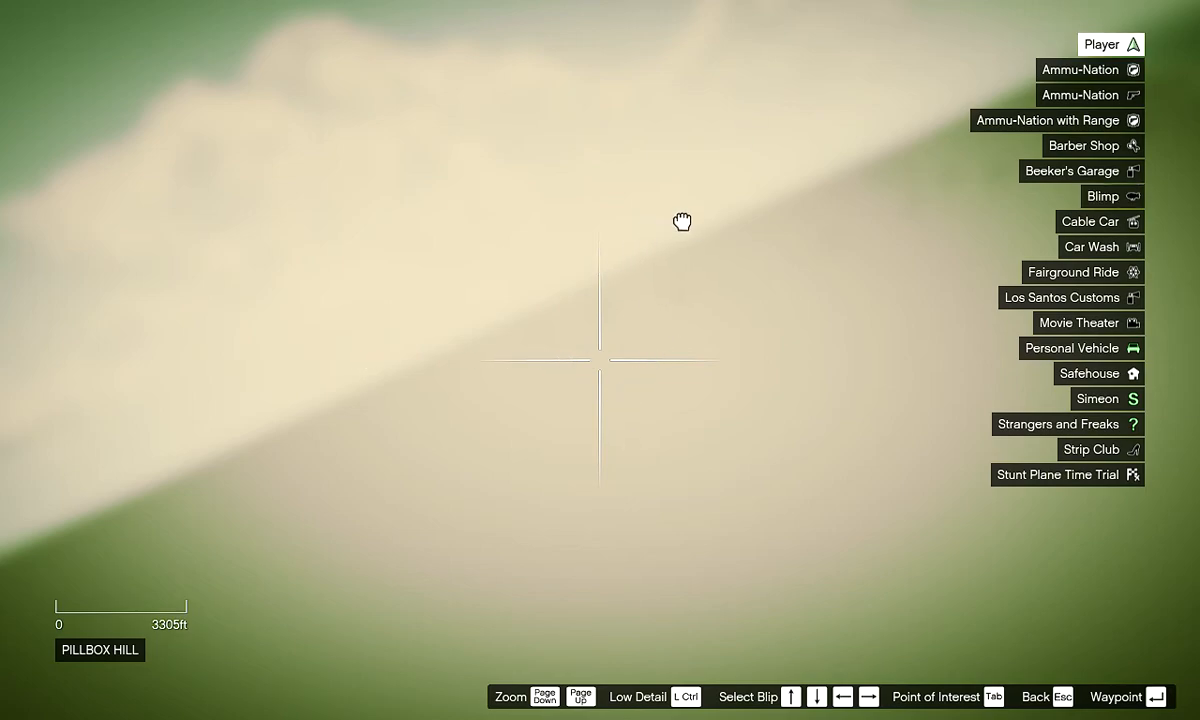